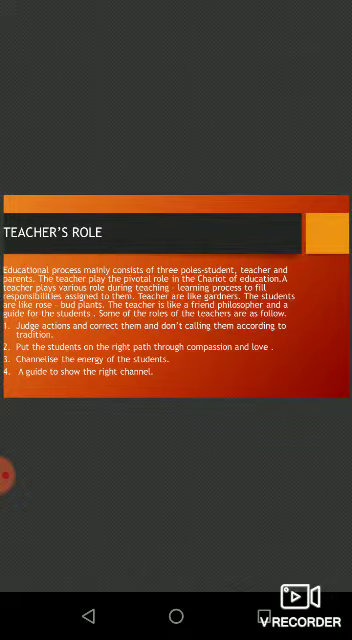
{"action": "scroll", "scroll_direction": "up", "scroll_amount": 3}
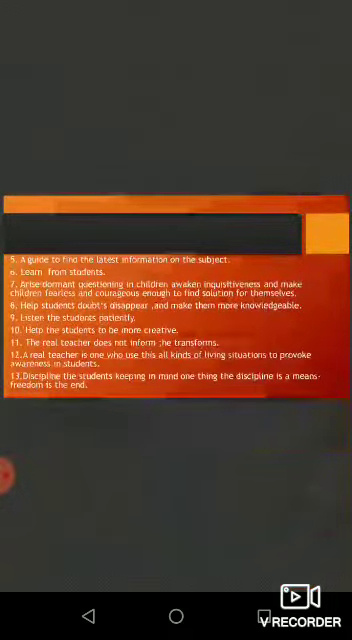